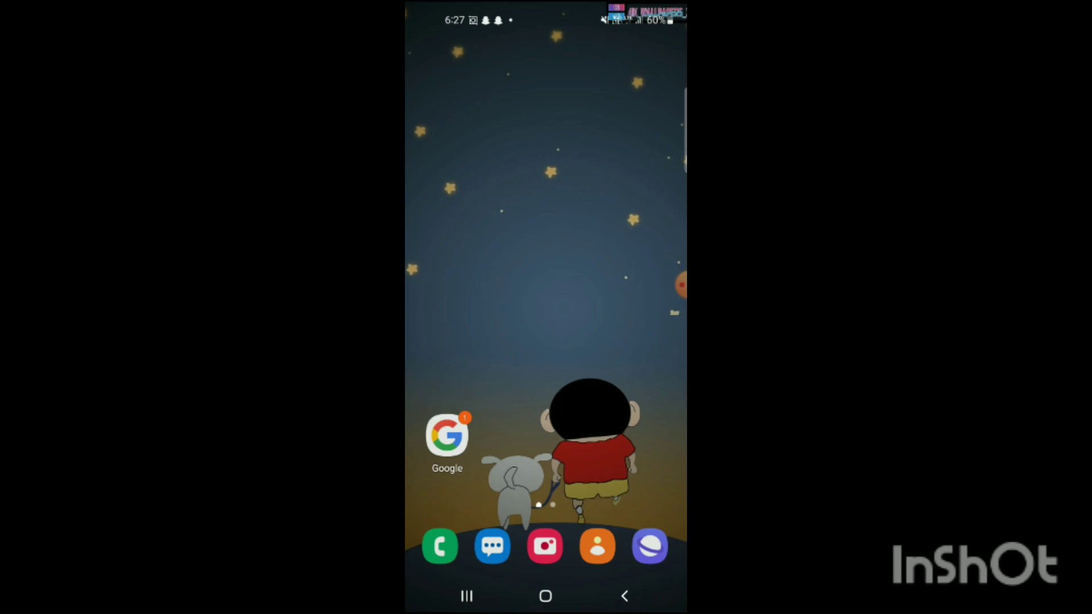
Launch Google Pay from the app drawer
scroll(up, 3)
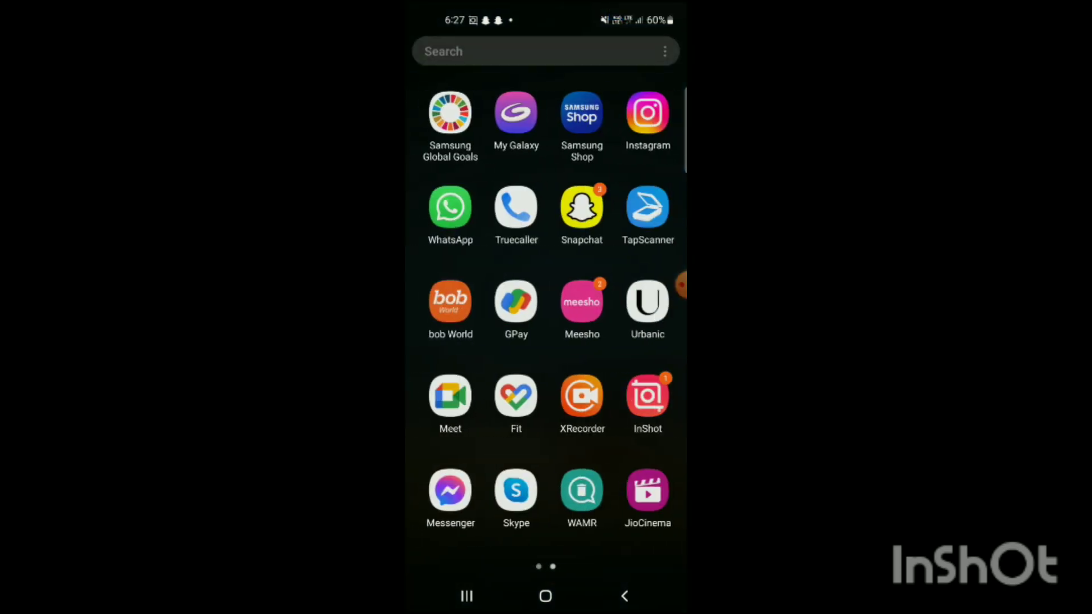
click(515, 302)
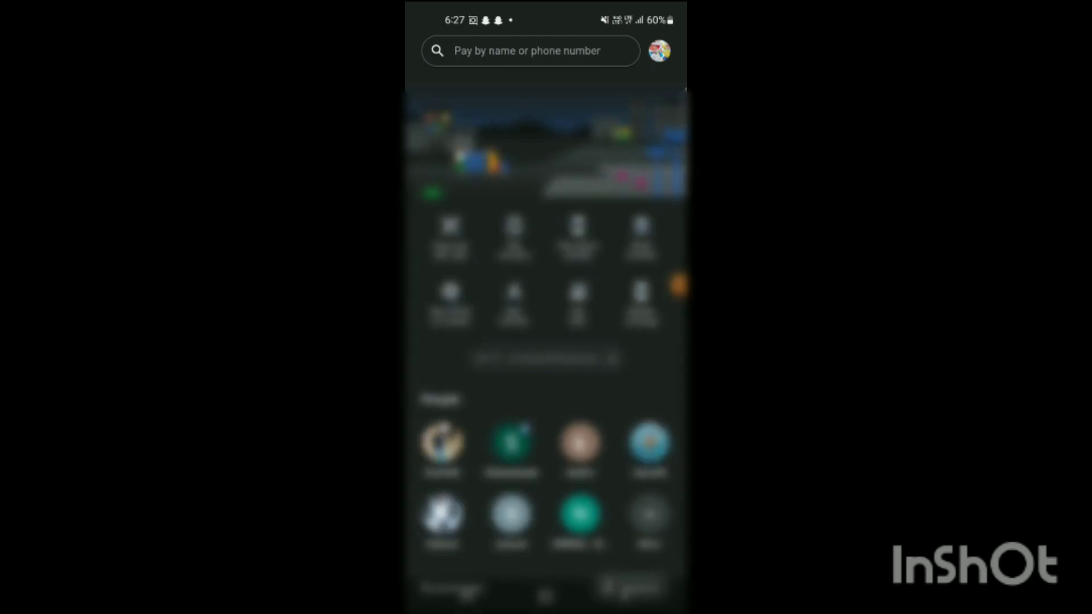
Go to the Total rewards page listing ₹26 earned and the My Rewards cards
click(528, 50)
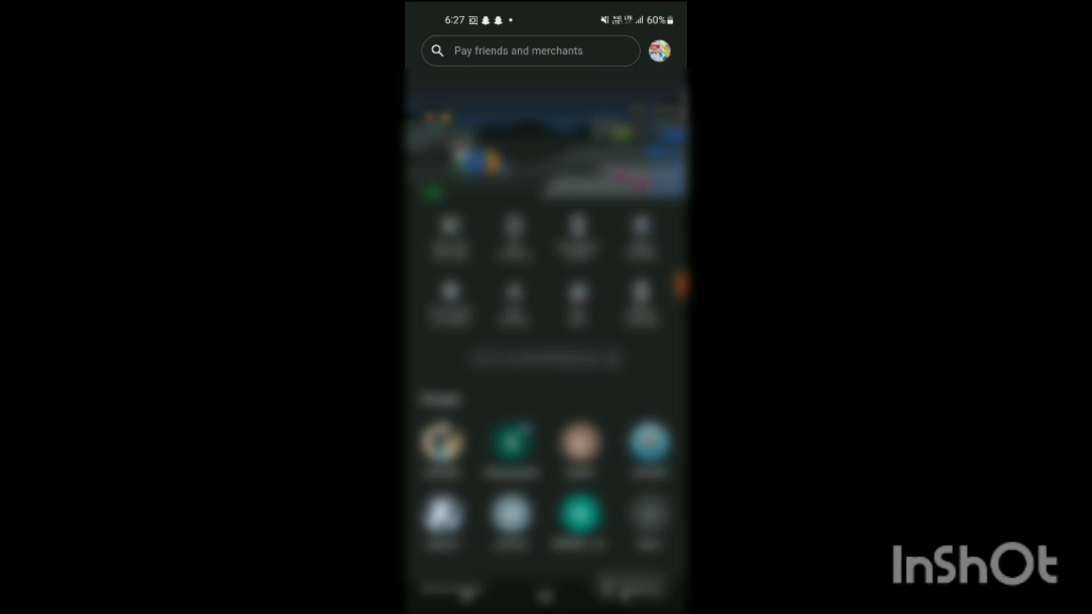
click(658, 50)
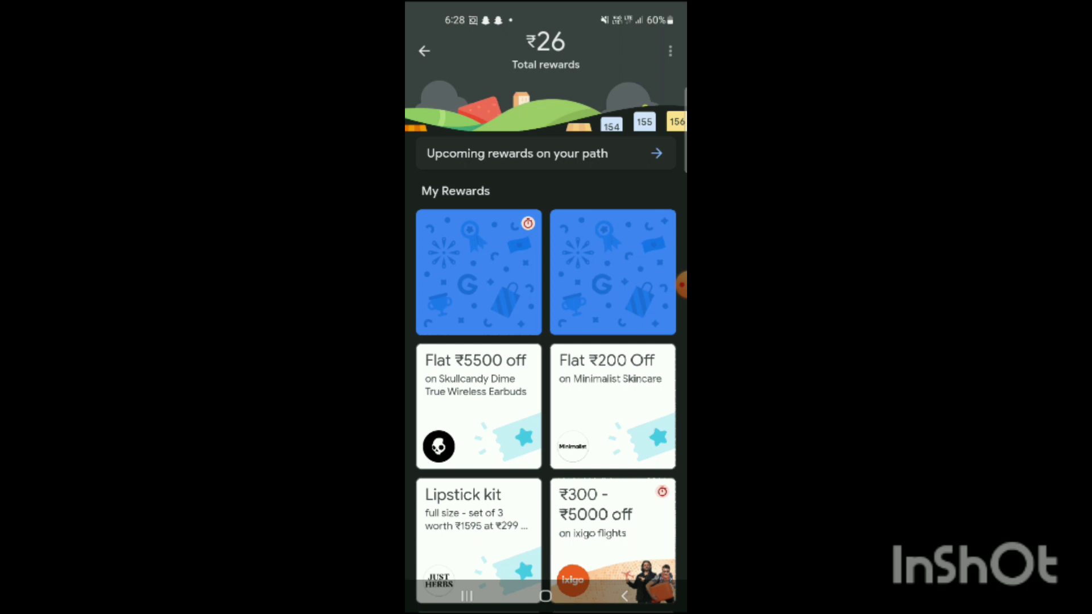
Scratch the reward card revealing the Get 3 perfumes offer, then dismiss it
click(479, 272)
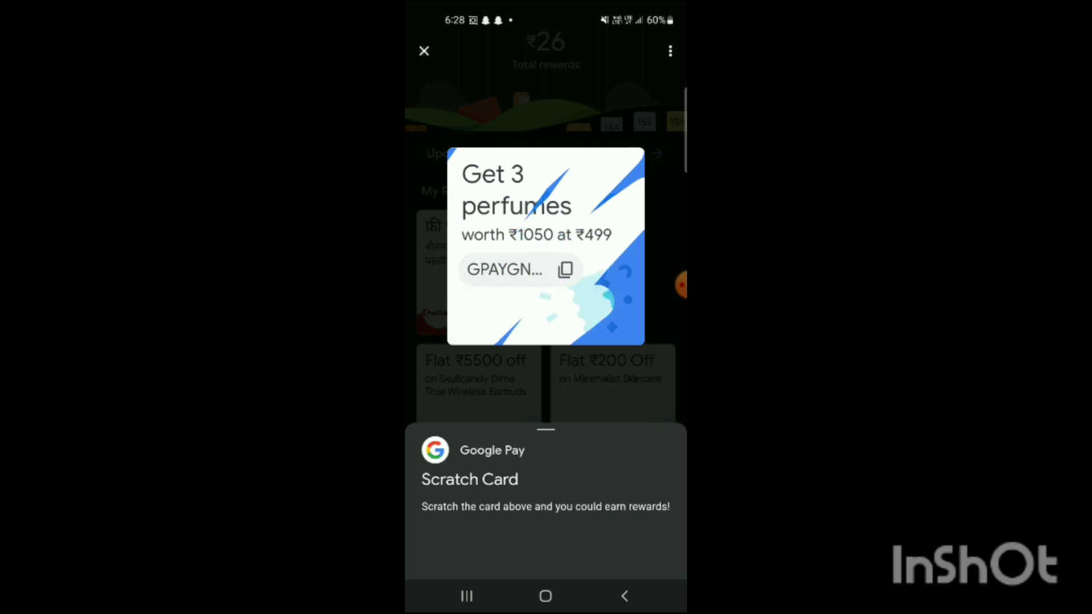
click(424, 51)
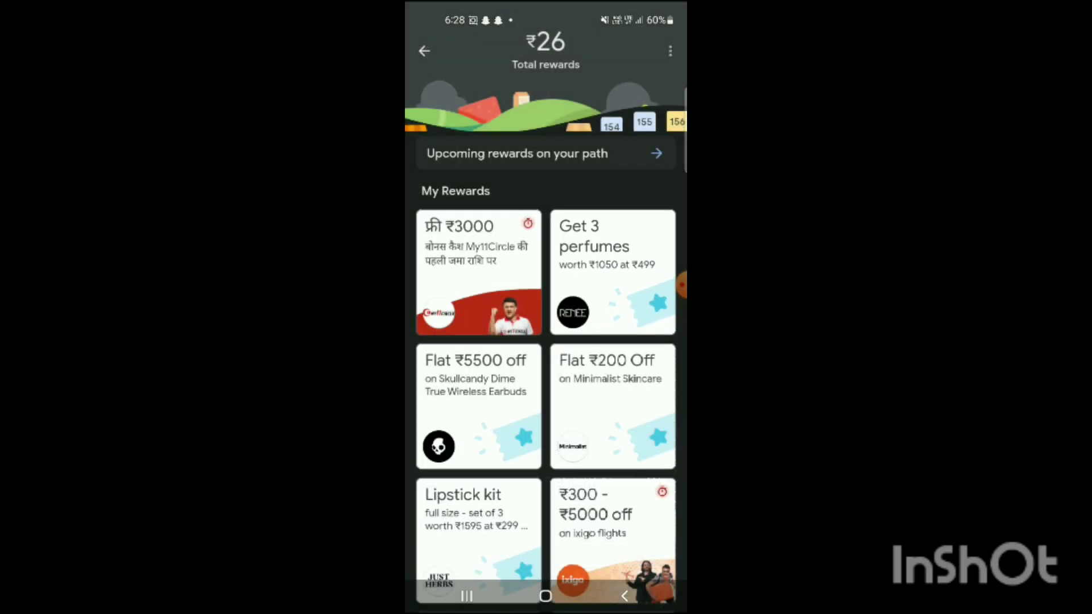
Scroll down My Rewards to the SUGAR Cosmetics offers and expired rewards
scroll(down, 3)
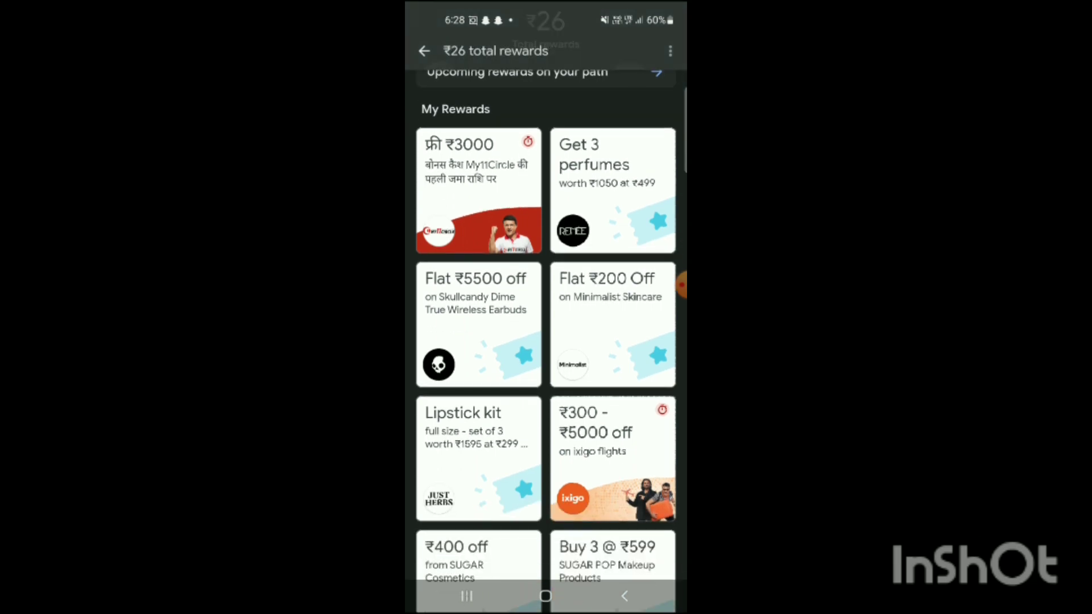
scroll(down, 3)
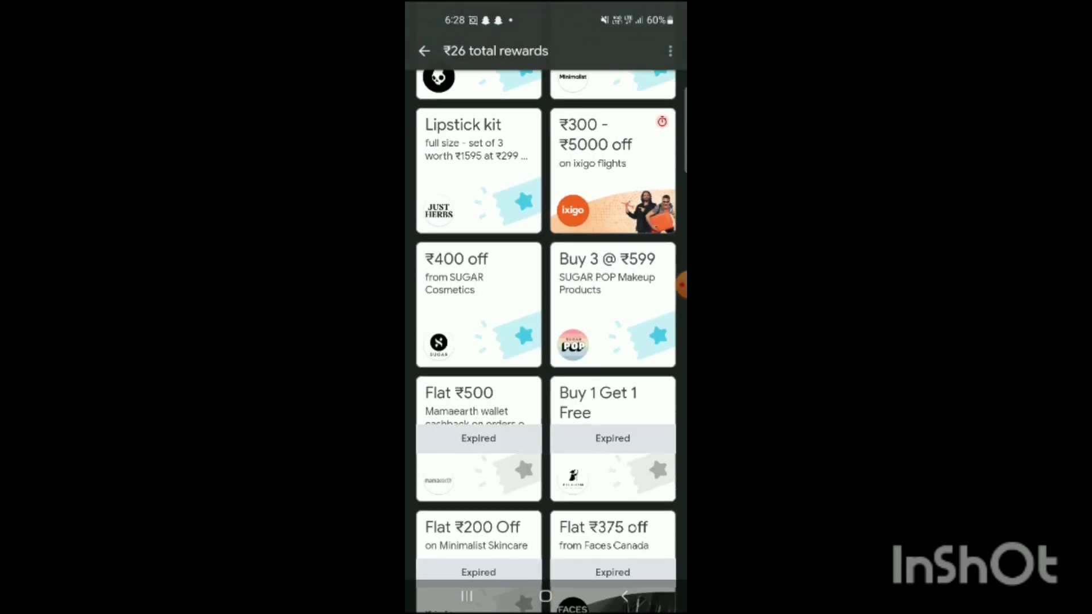